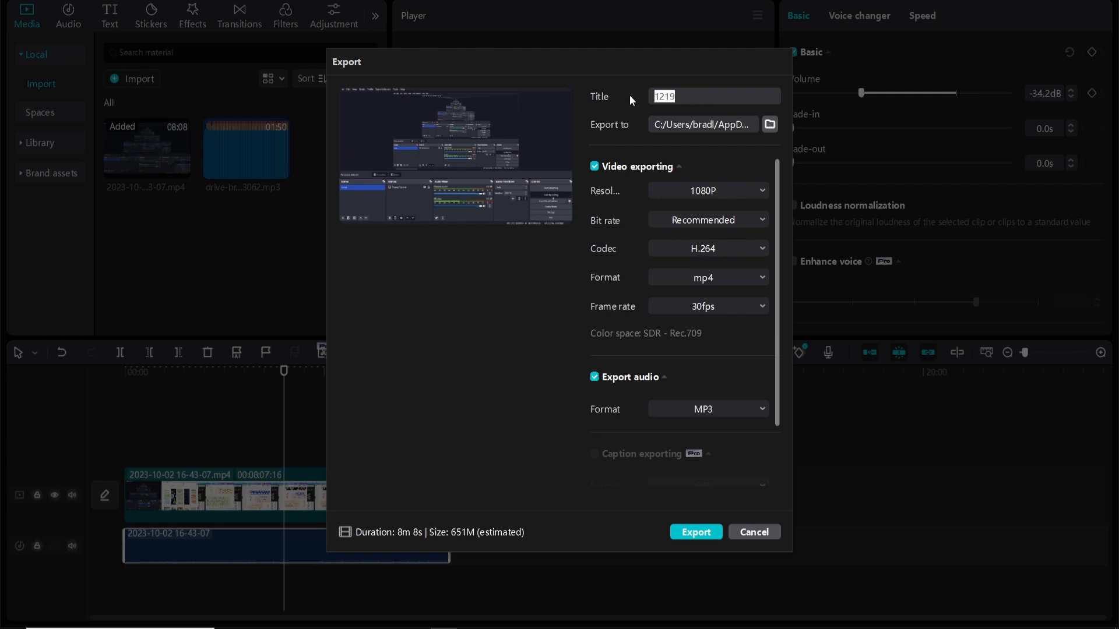
Replace the export title with 'Video example'.
click(713, 96)
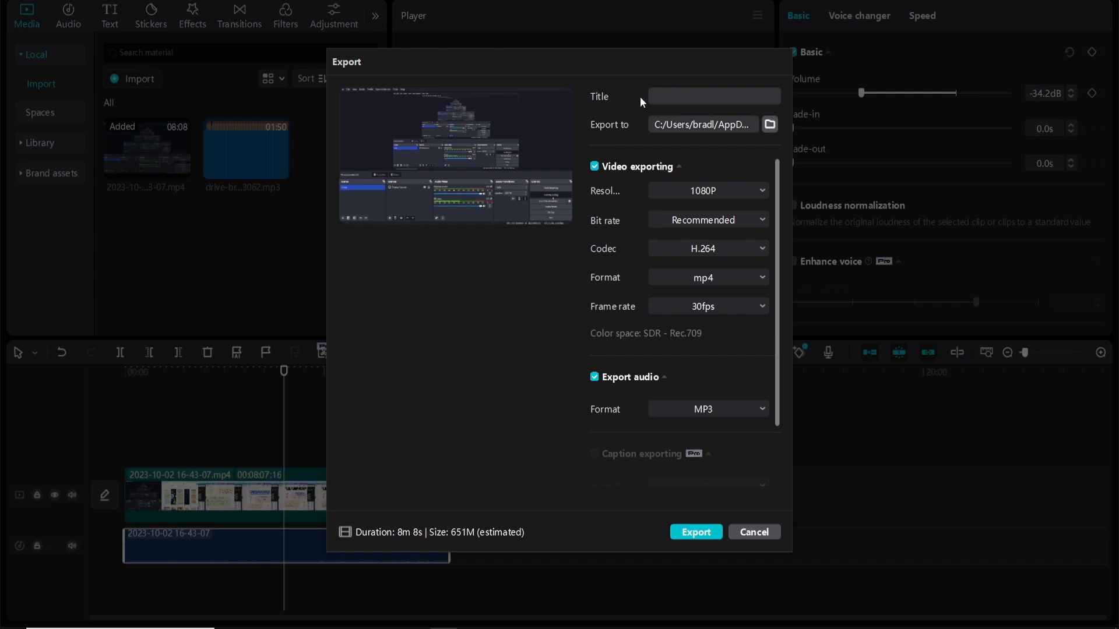
text(Video example)
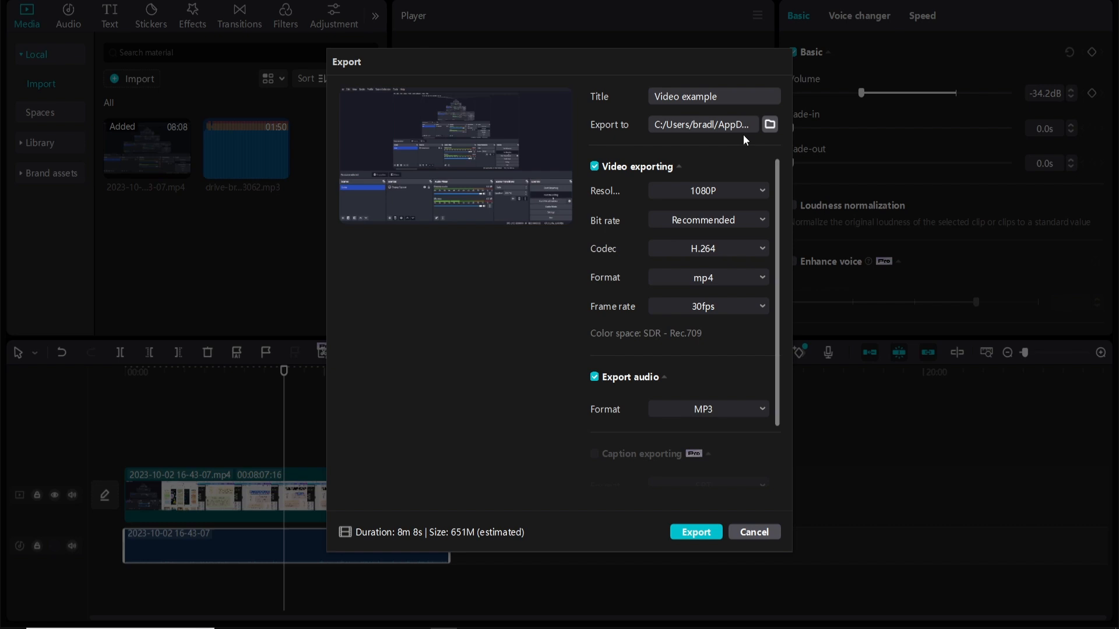
Open the Select exporting path folder picker from the Export to field.
click(769, 124)
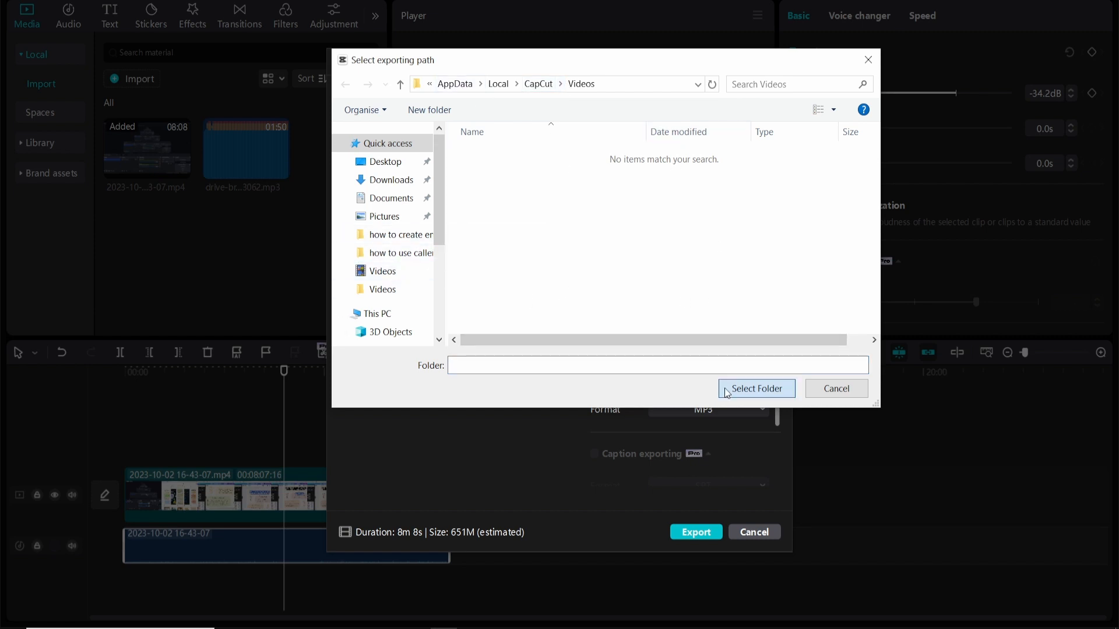
Confirm the export folder and keep the resolution at 1080P.
click(835, 388)
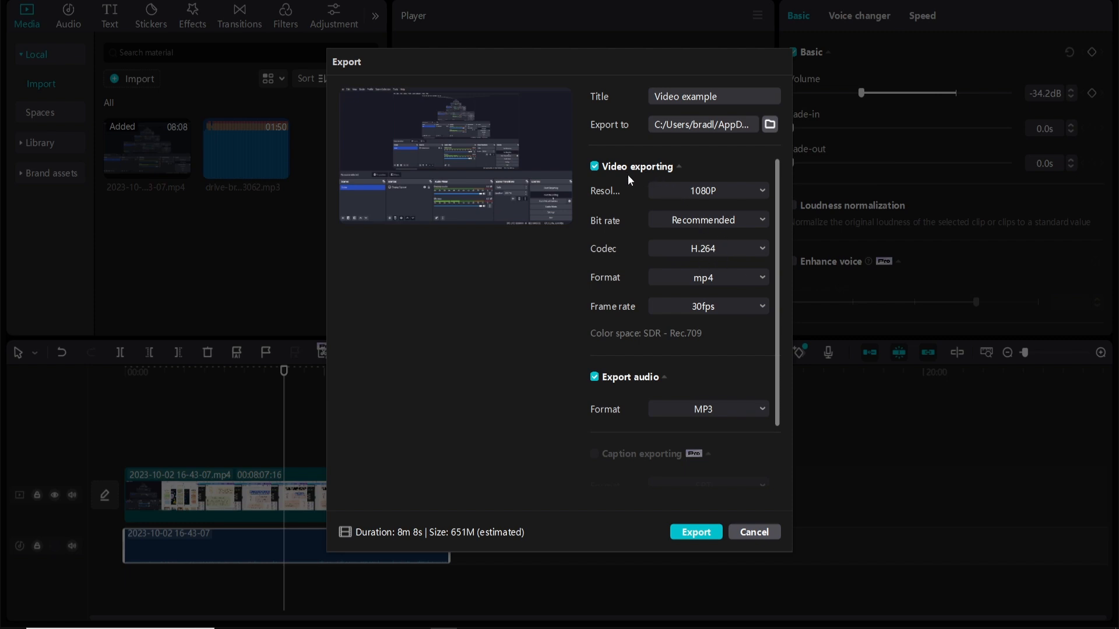
mouse_move(750, 190)
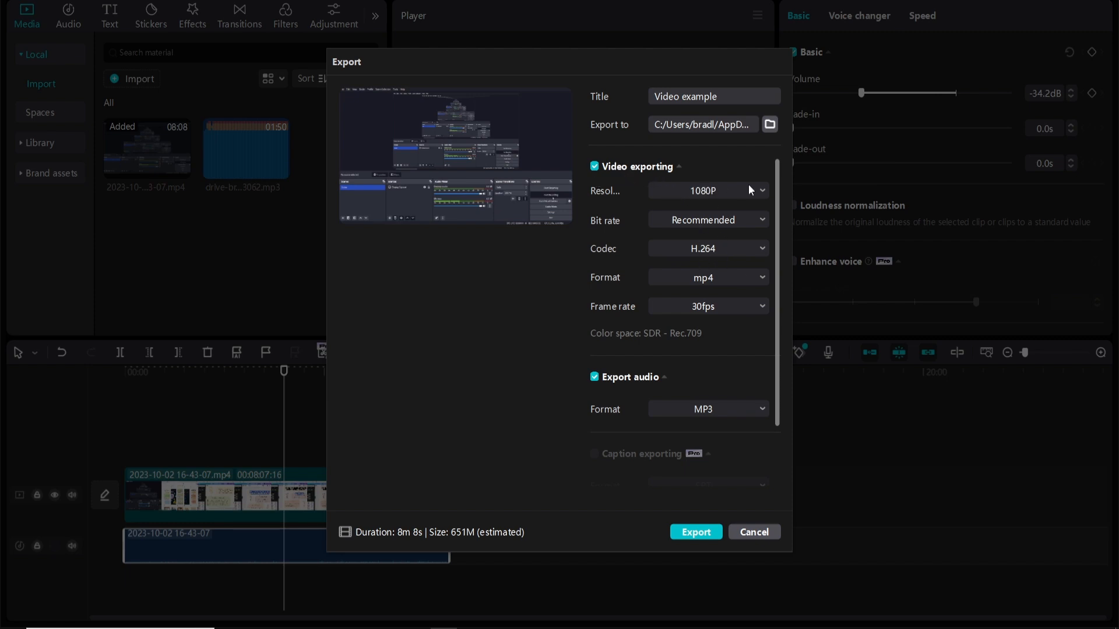
click(706, 191)
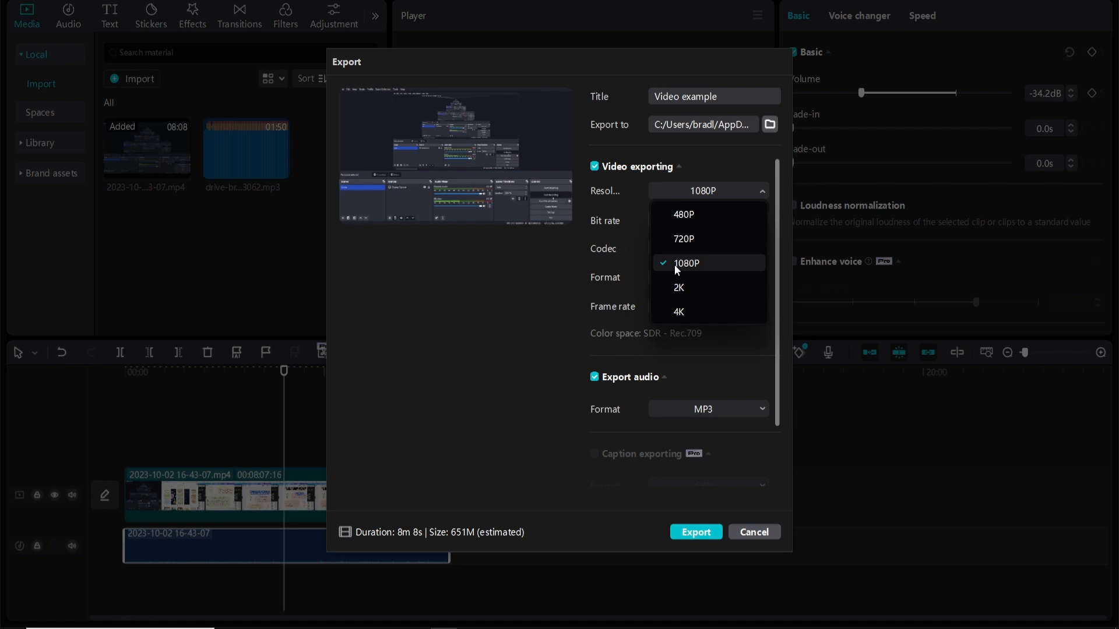
click(686, 263)
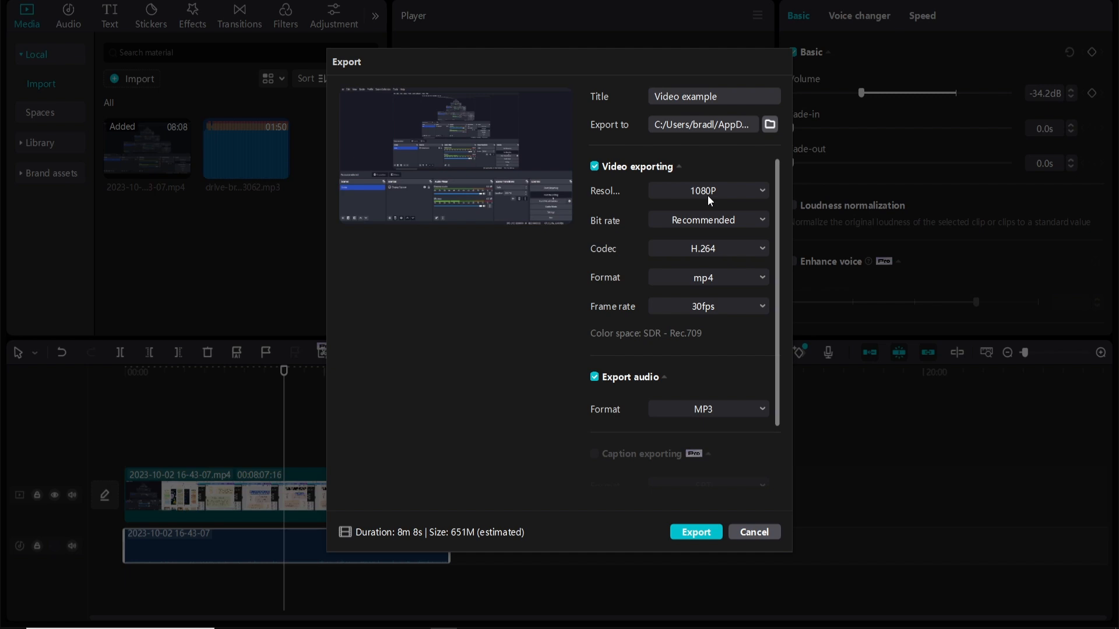
mouse_move(716, 227)
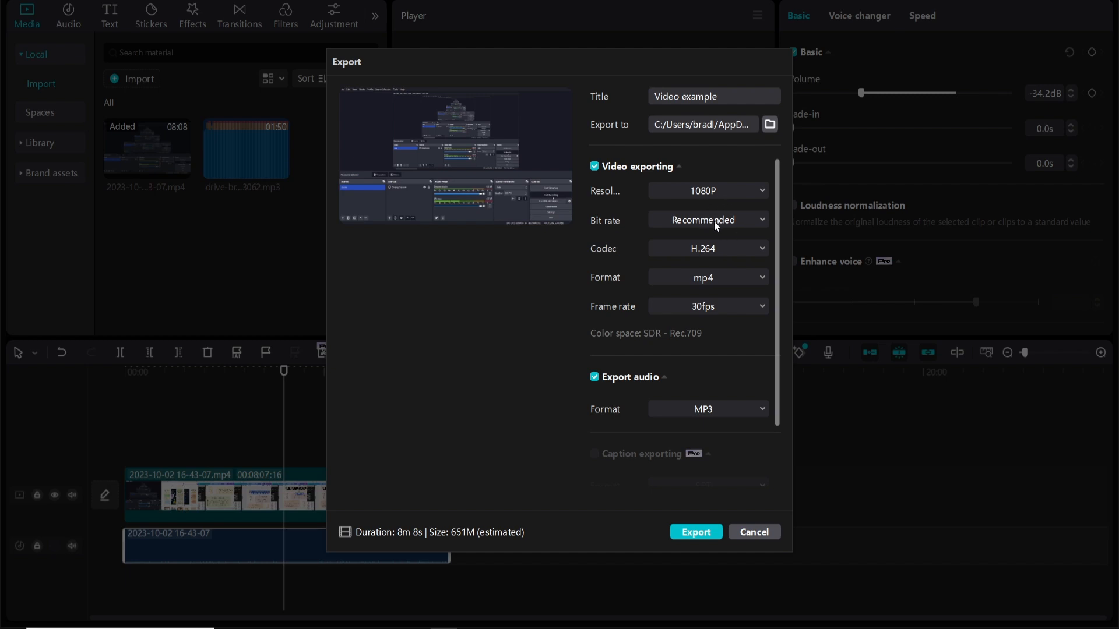
click(708, 220)
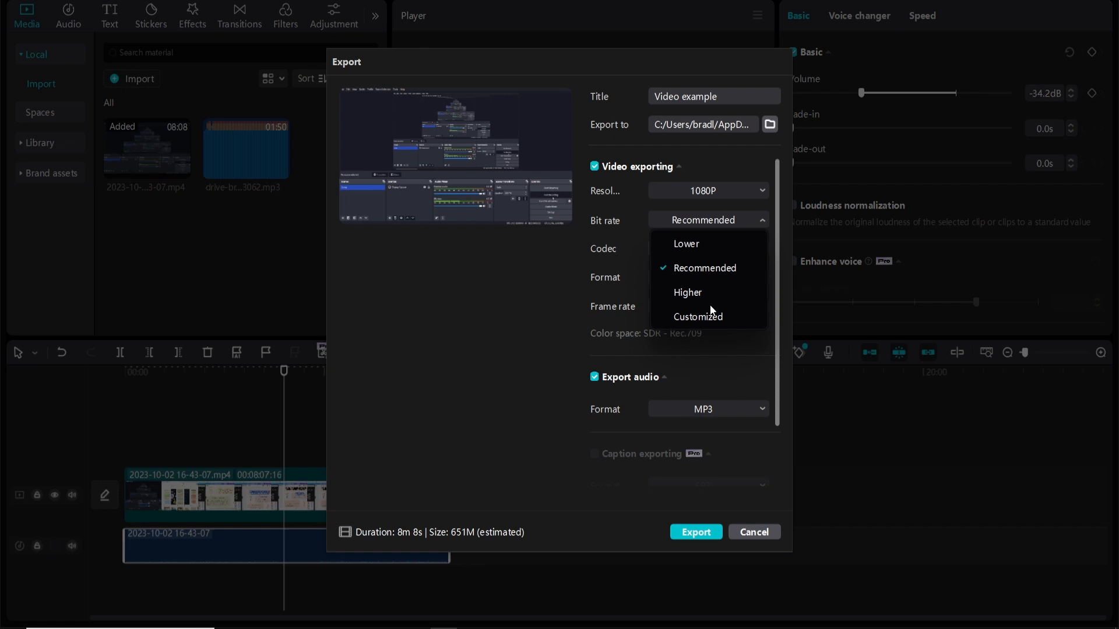
click(687, 292)
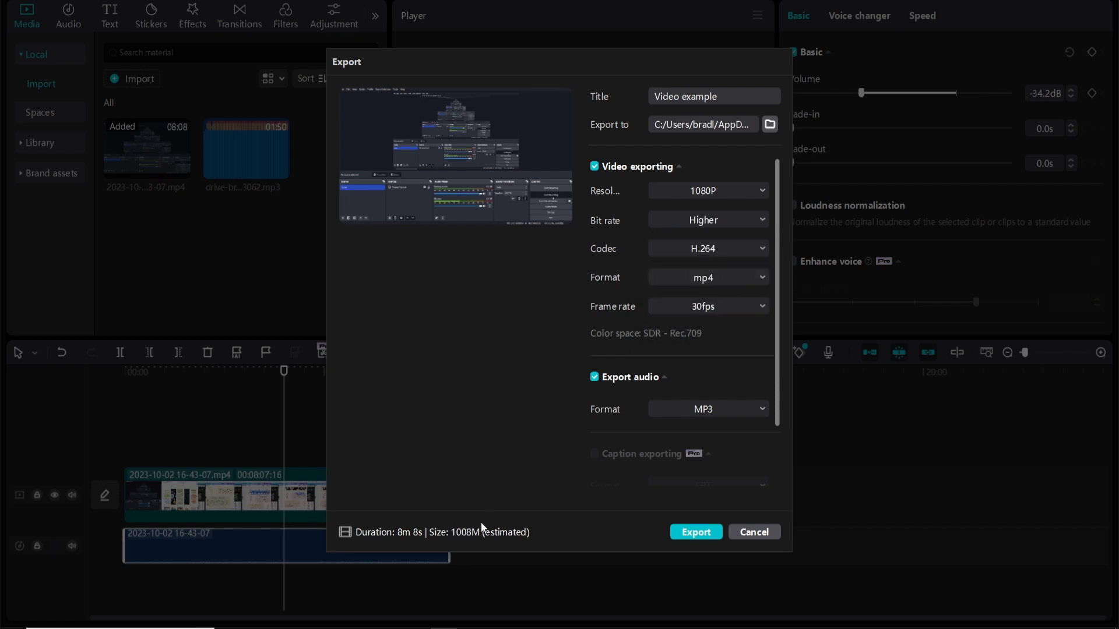
click(706, 220)
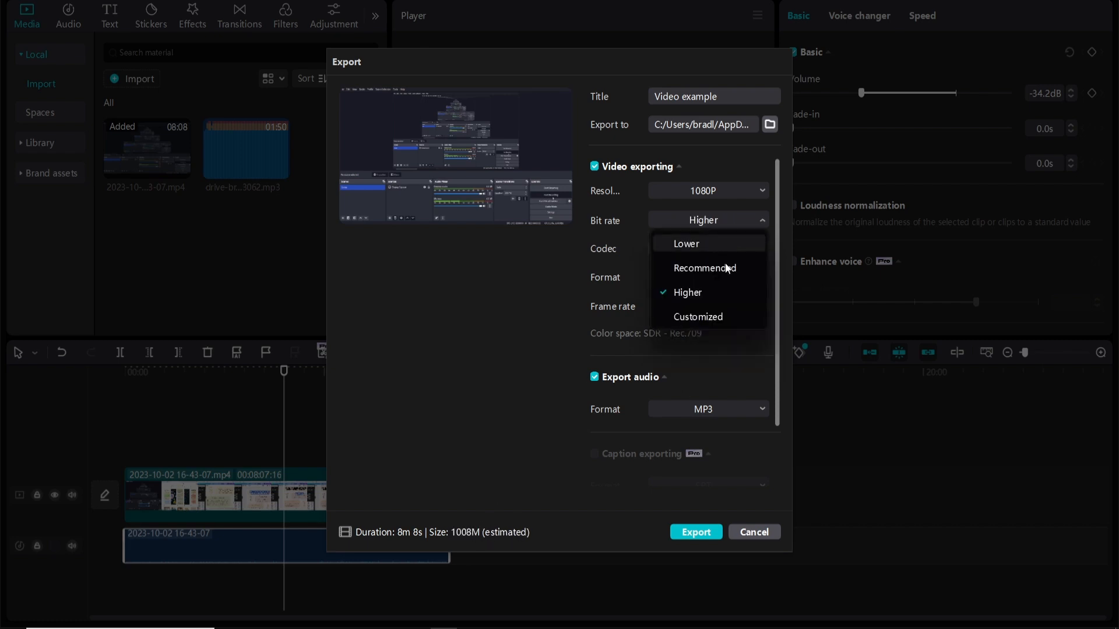
click(704, 267)
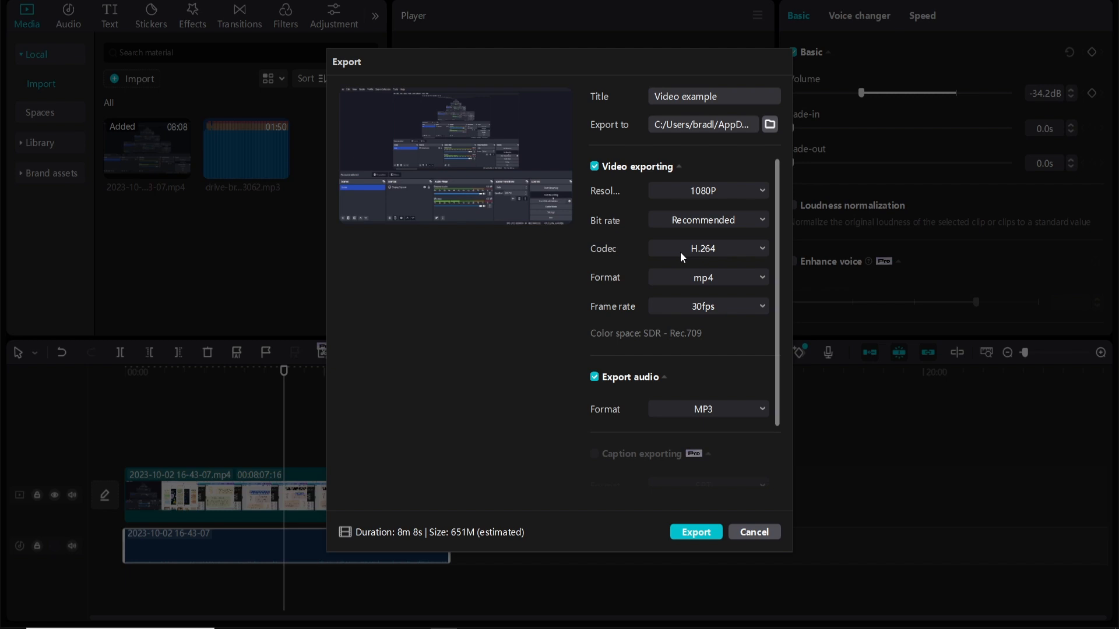
Keep H.264 as the codec and show the frame rate options.
click(707, 248)
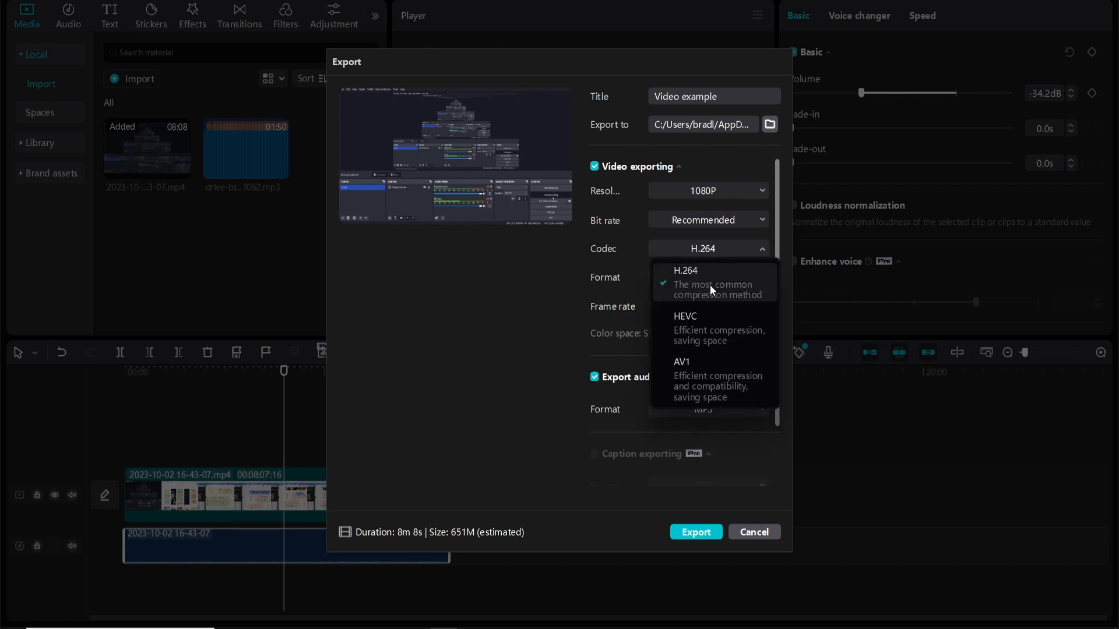
click(685, 282)
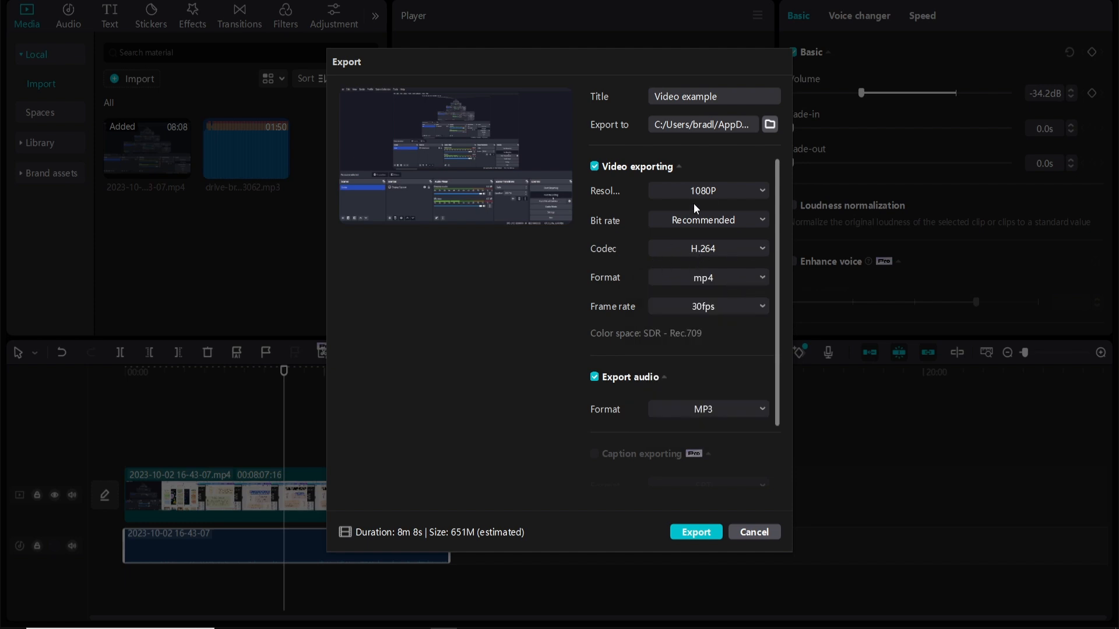
mouse_move(672, 285)
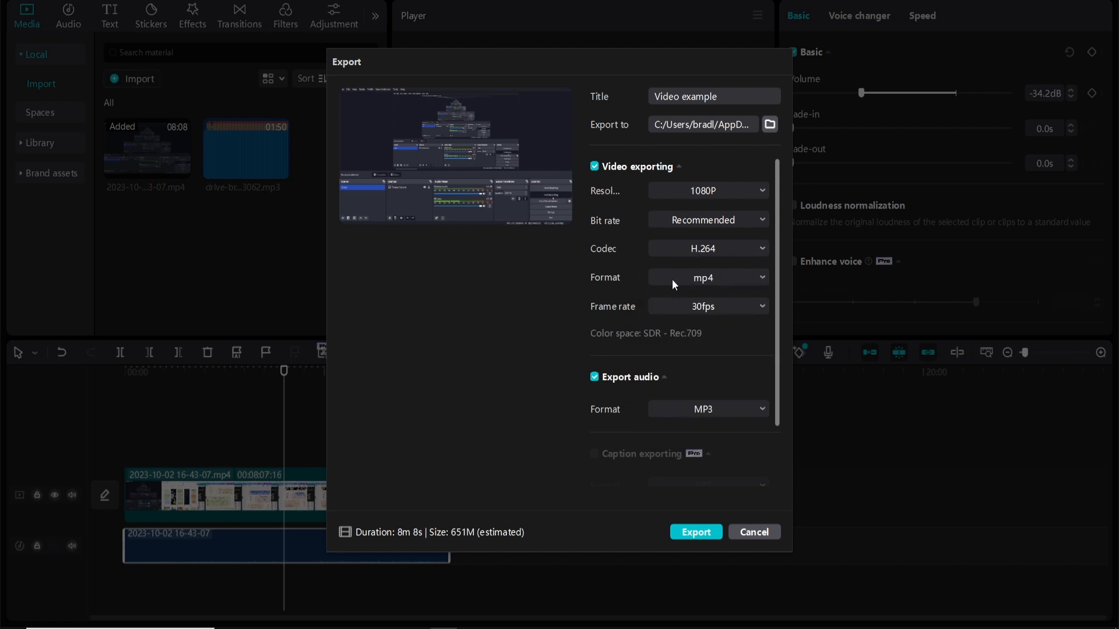
mouse_move(765, 313)
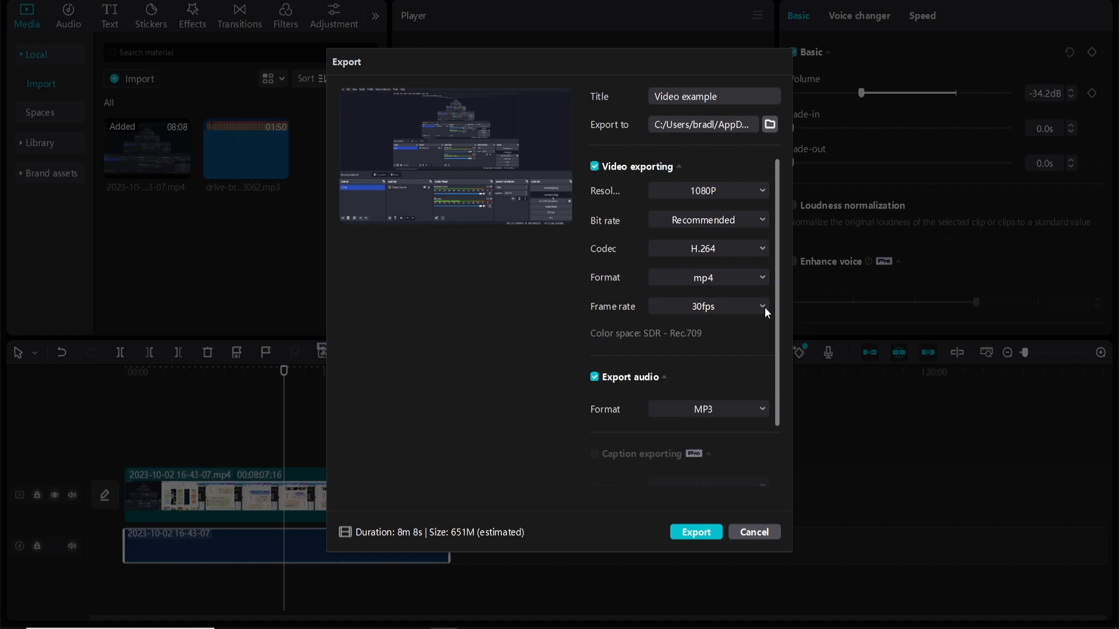
click(707, 306)
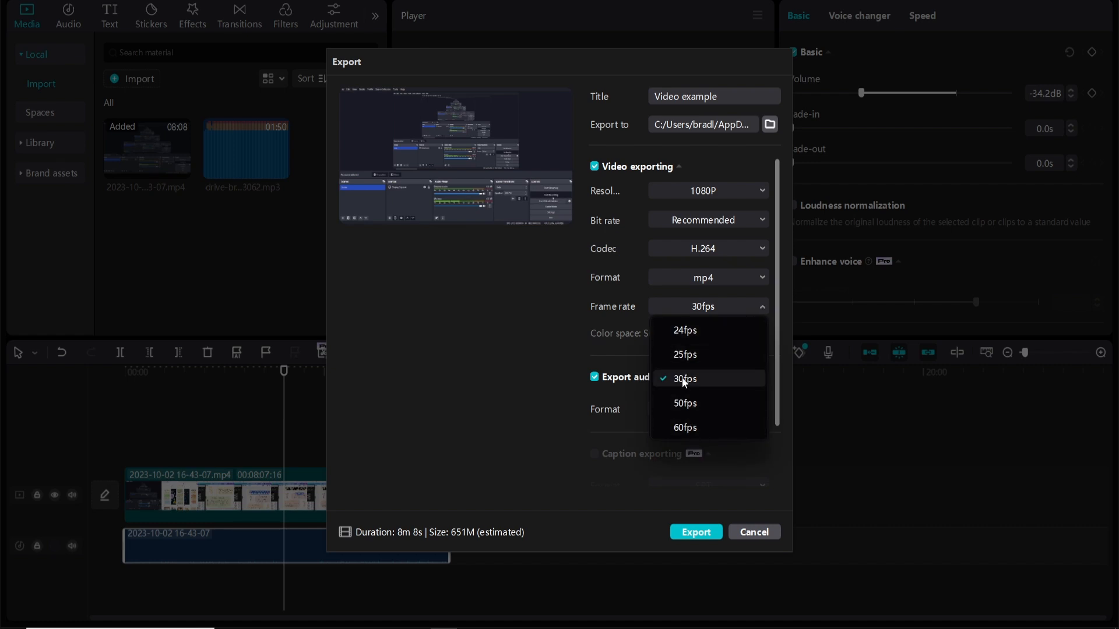
mouse_move(683, 391)
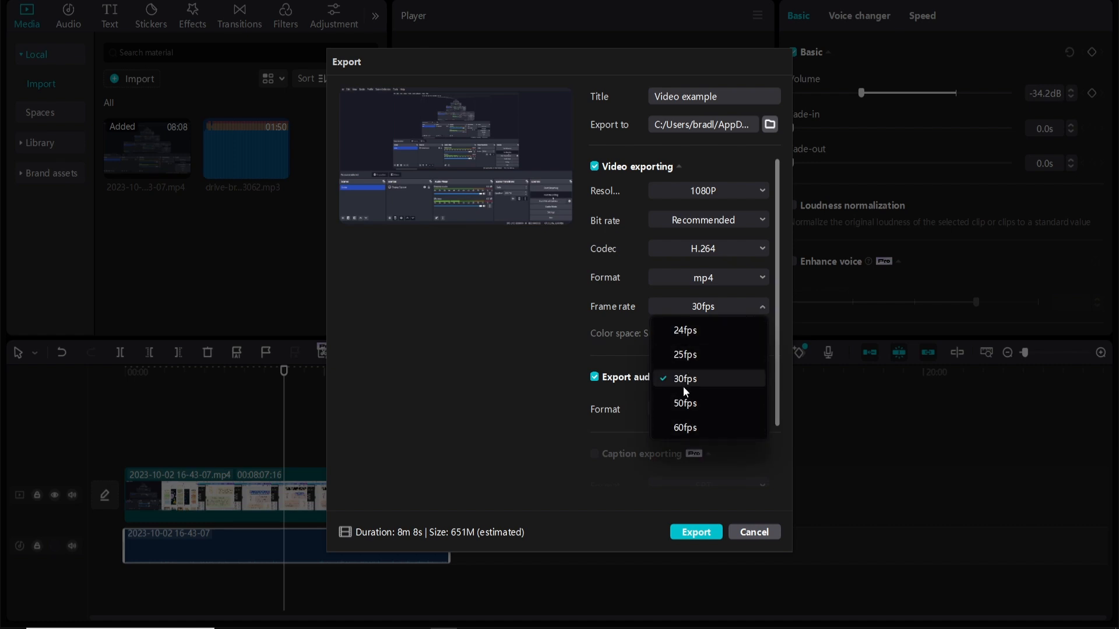
Keep the frame rate at 30fps and confirm audio exports as MP3.
click(686, 378)
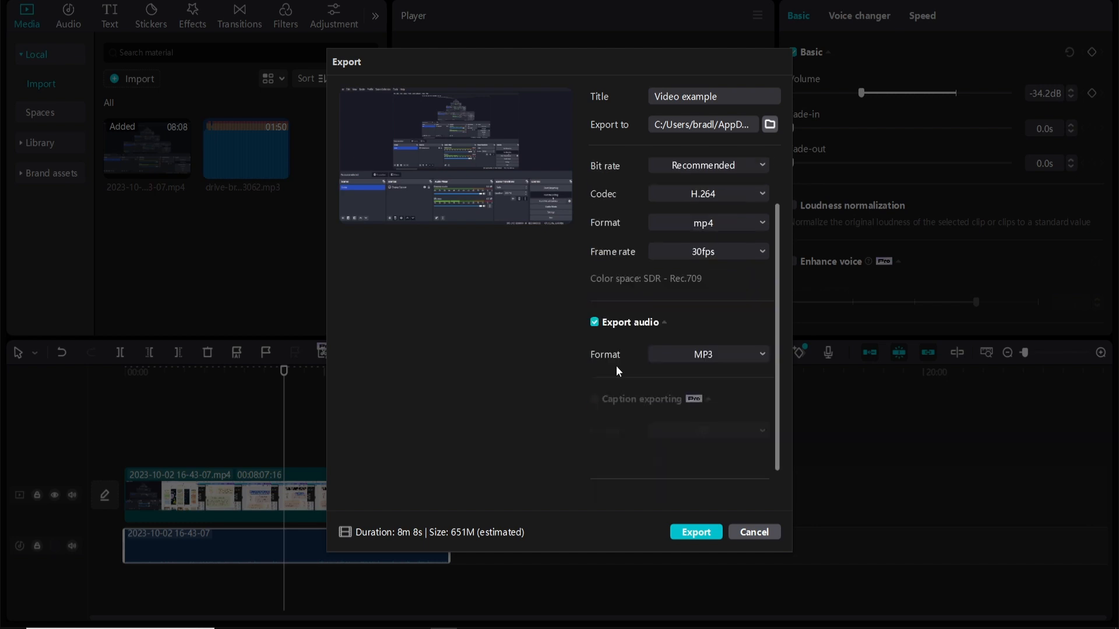
mouse_move(722, 362)
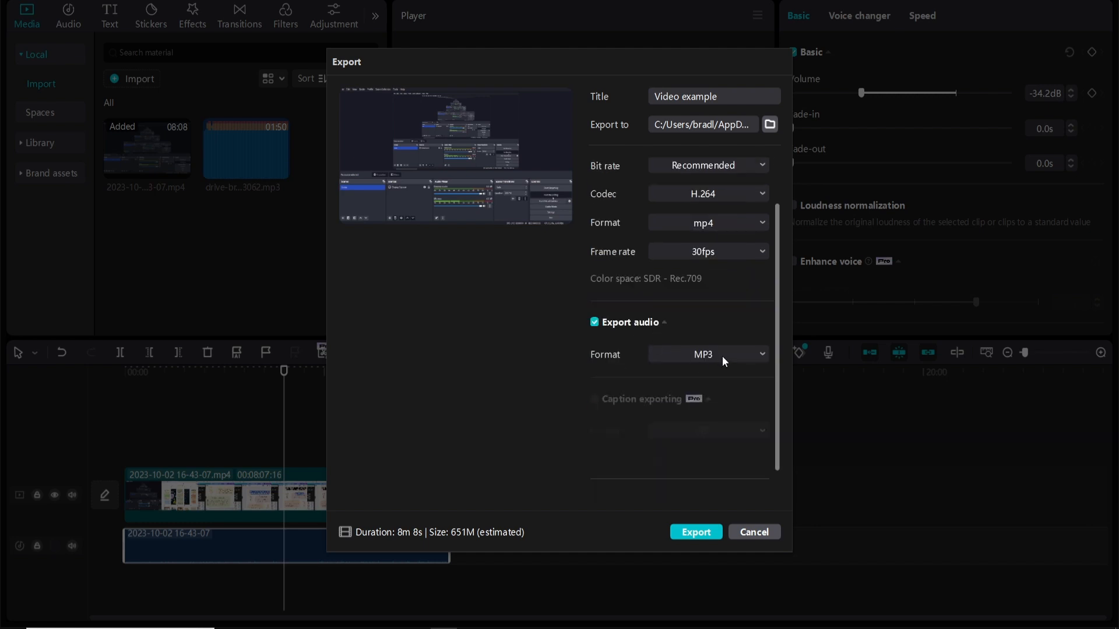
click(706, 355)
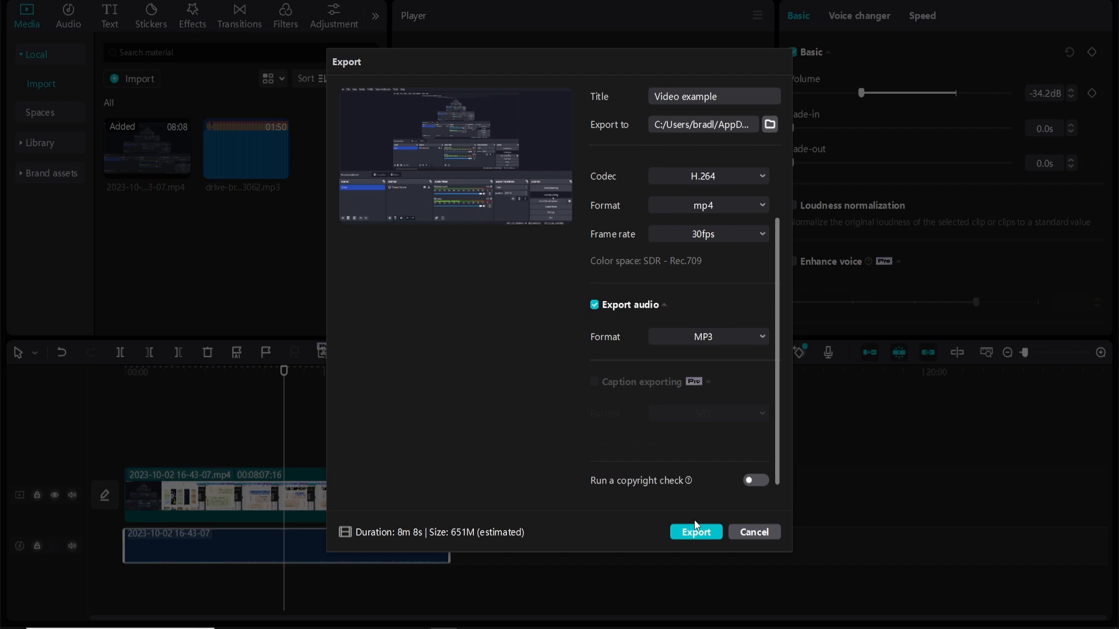
Export 'Video example' and watch the progress bar start.
click(696, 531)
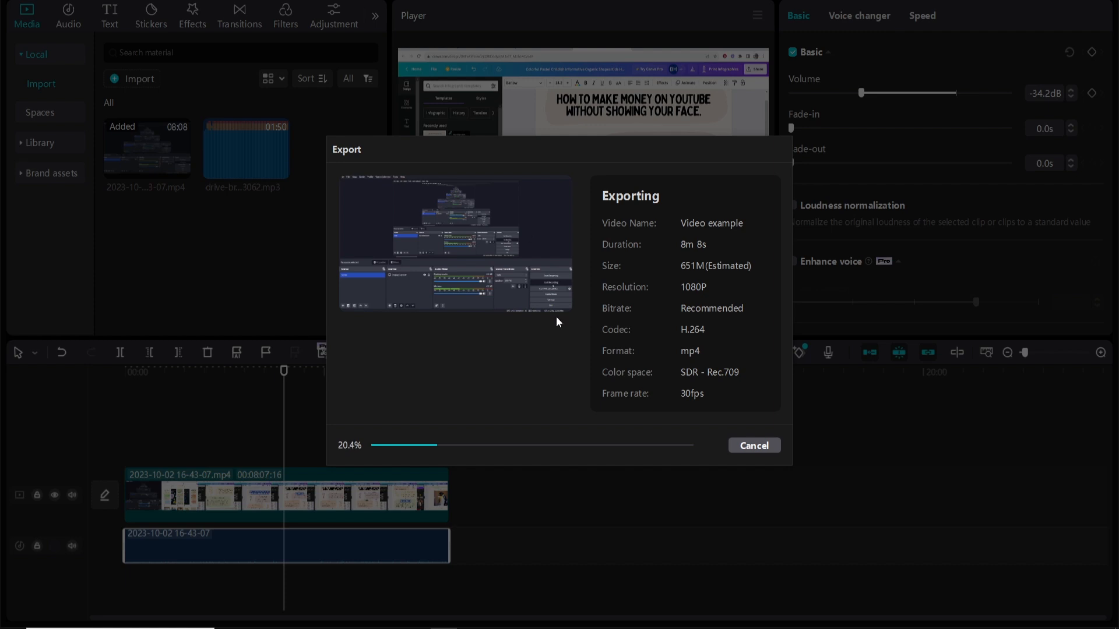
mouse_move(560, 328)
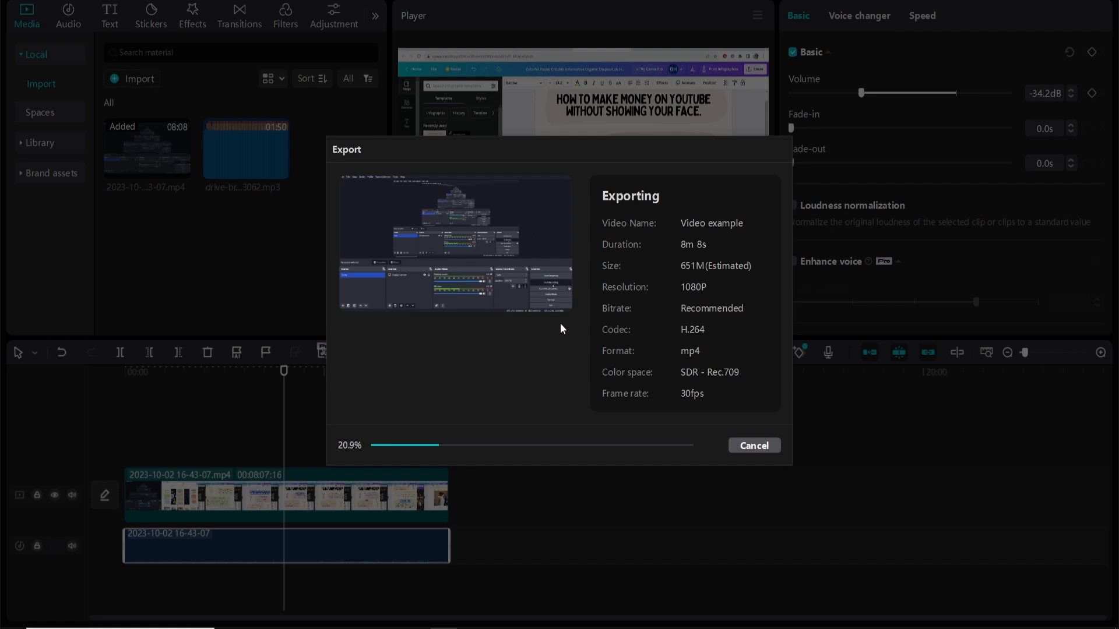